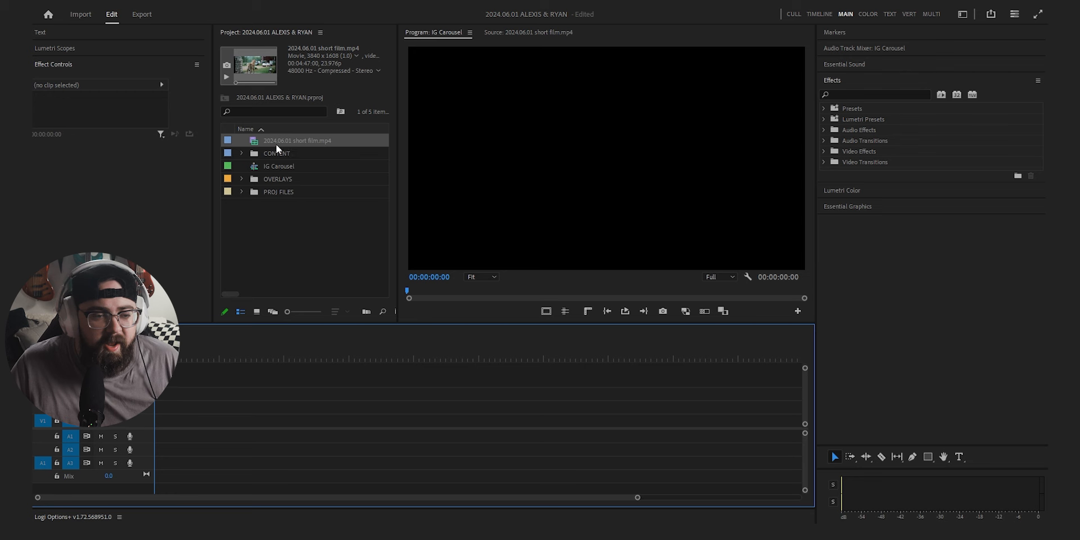
# Add the short film to the IG Carousel sequence, keeping existing settings, and select the clip.
pyautogui.moveTo(298, 140); pyautogui.dragTo(303, 427)
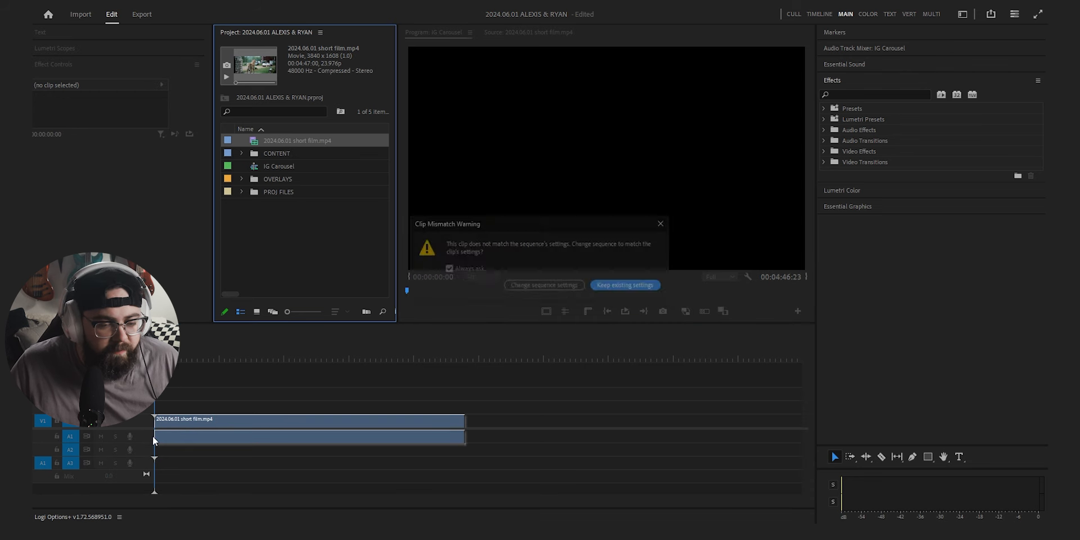
pyautogui.click(623, 285)
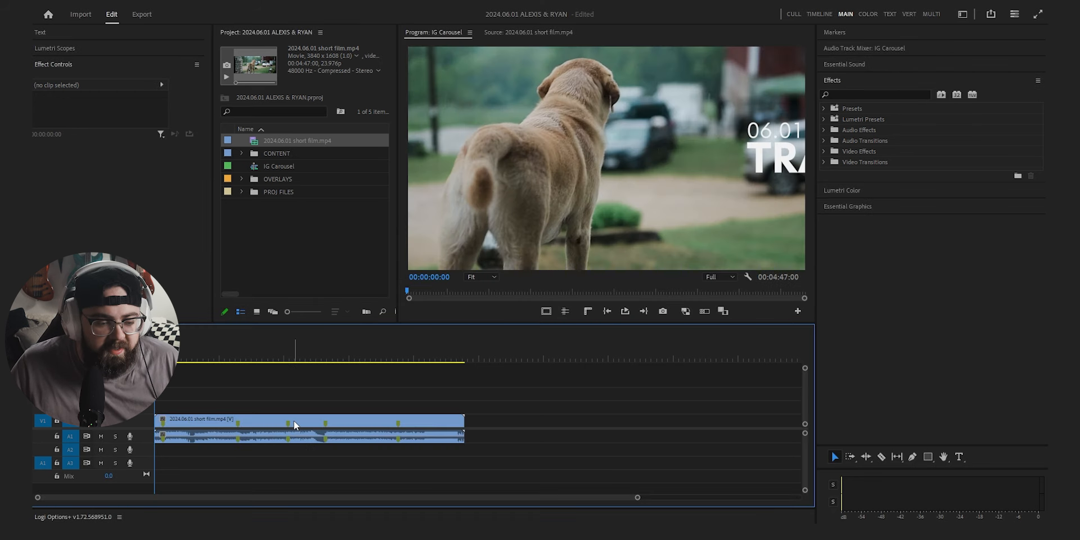
pyautogui.click(296, 420)
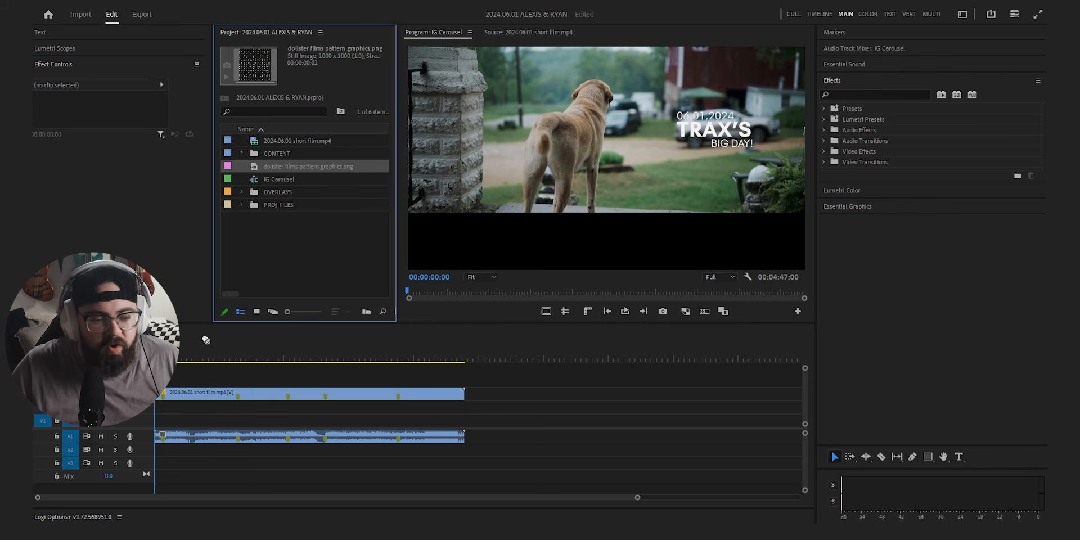
# Place the pattern graphic on V1 under the film at Scale 200 and Opacity 10%.
pyautogui.moveTo(463, 436); pyautogui.dragTo(460, 441)
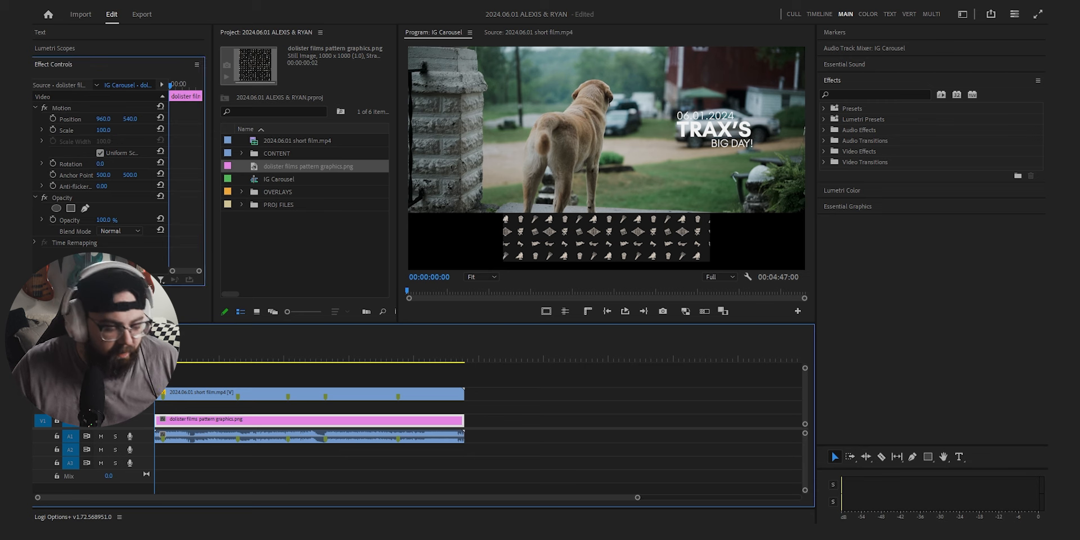
pyautogui.click(103, 130)
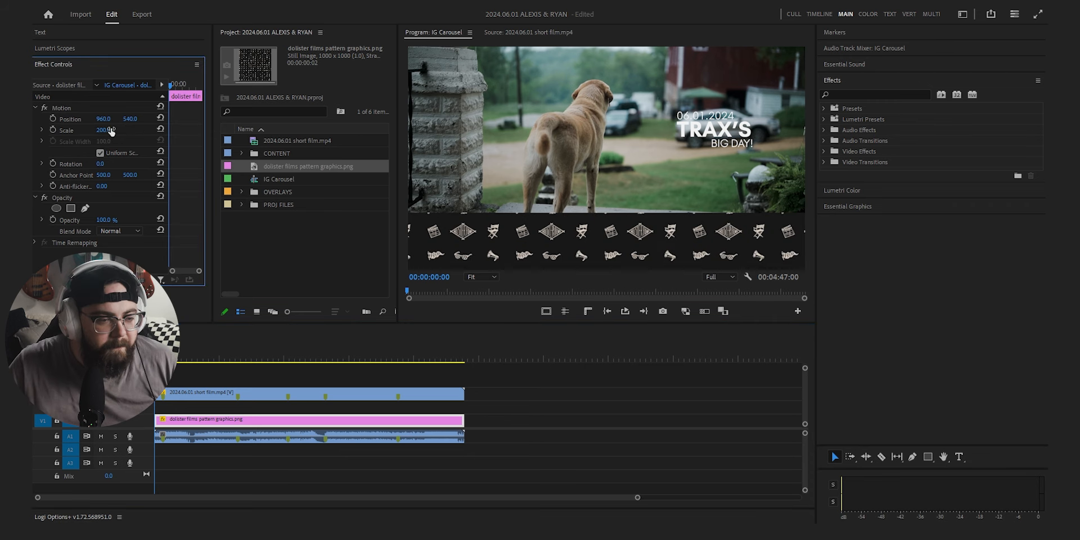
pyautogui.doubleClick(105, 218)
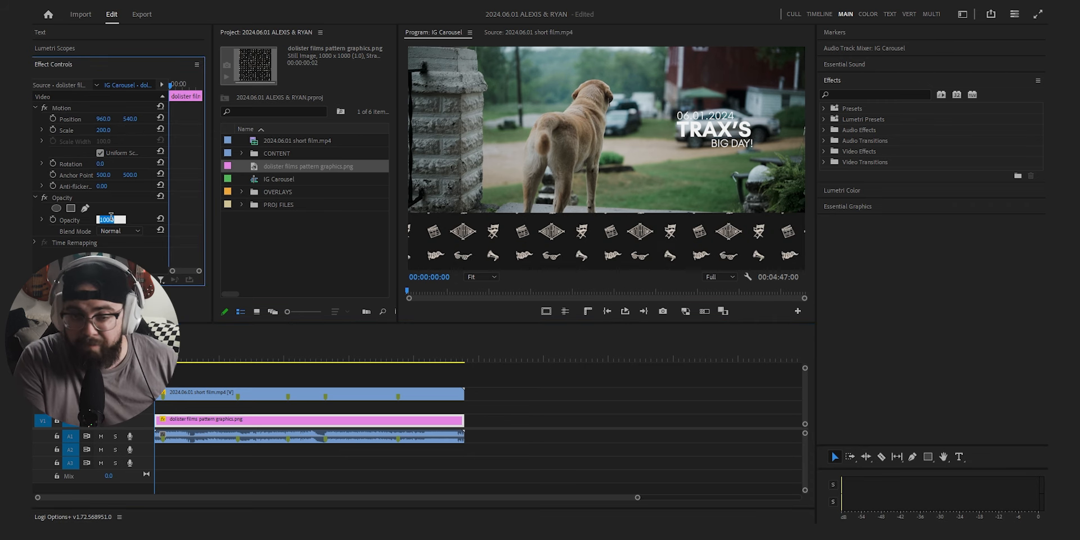
pyautogui.write('10.0')
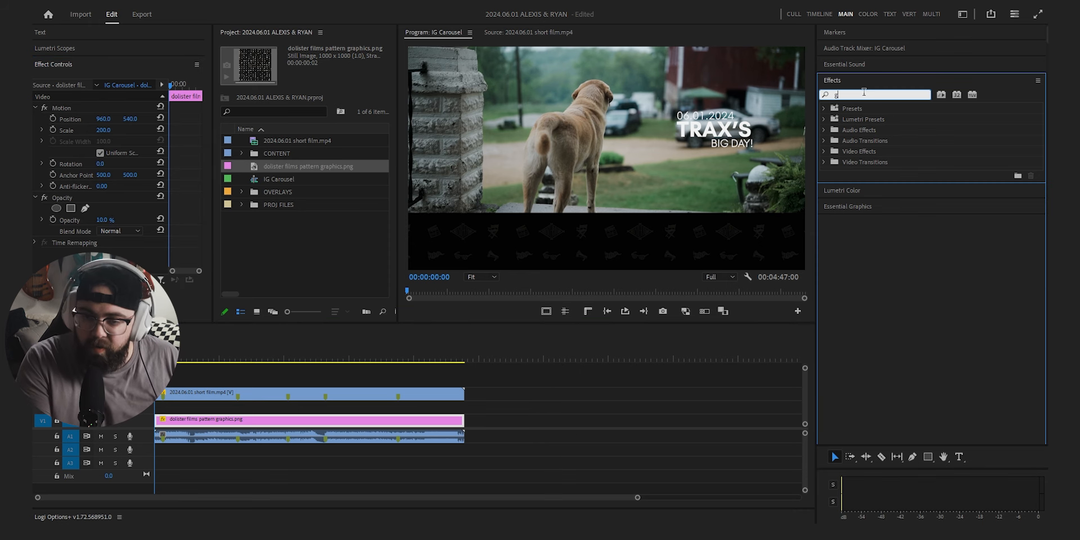
# Apply Gaussian Blur to the pattern graphic with Blurriness 10.
pyautogui.write('gau')
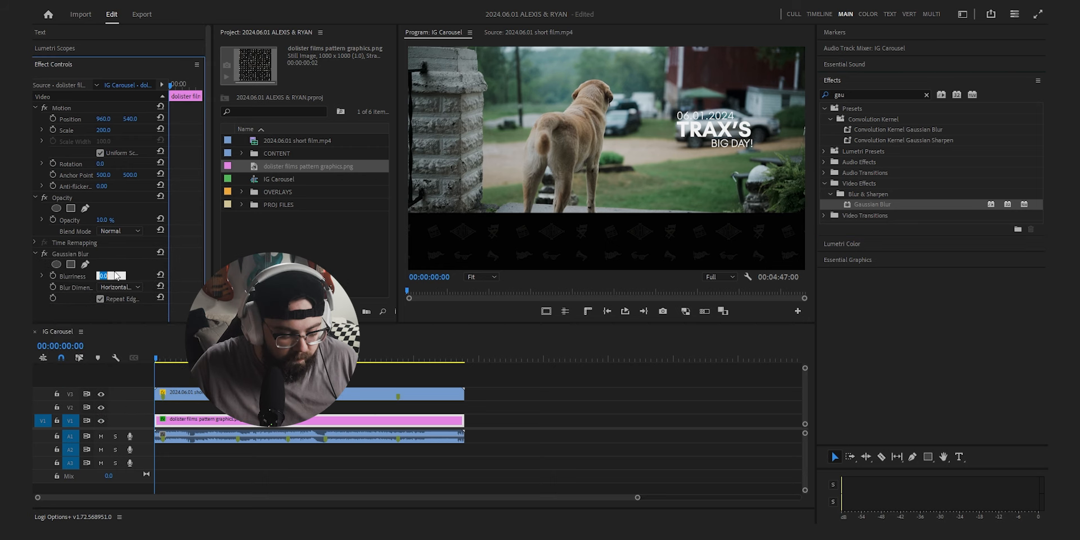
pyautogui.write('10.0')
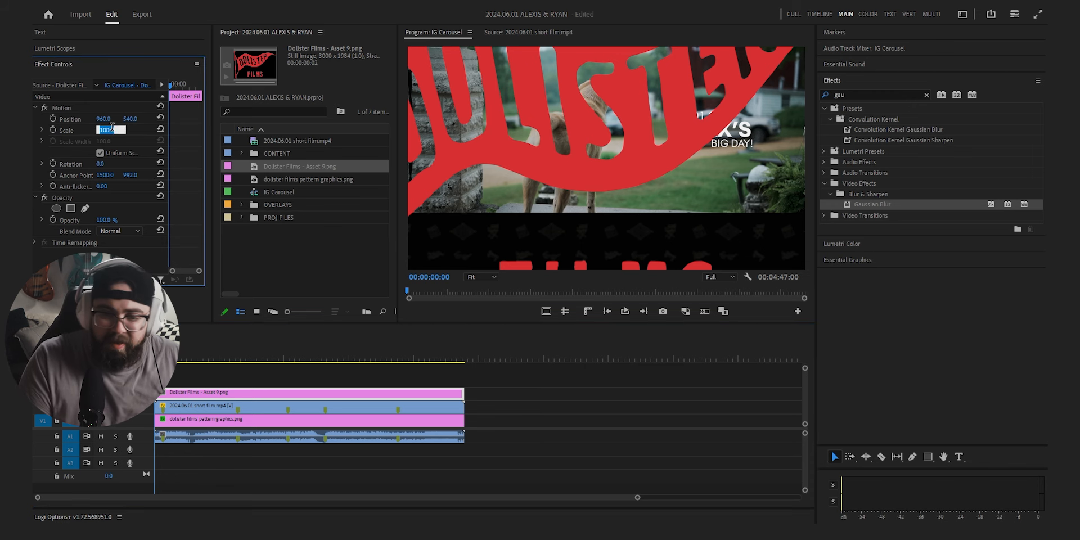
# Shrink the Dolister Films logo to Scale 5 and save the project.
pyautogui.write('5.0')
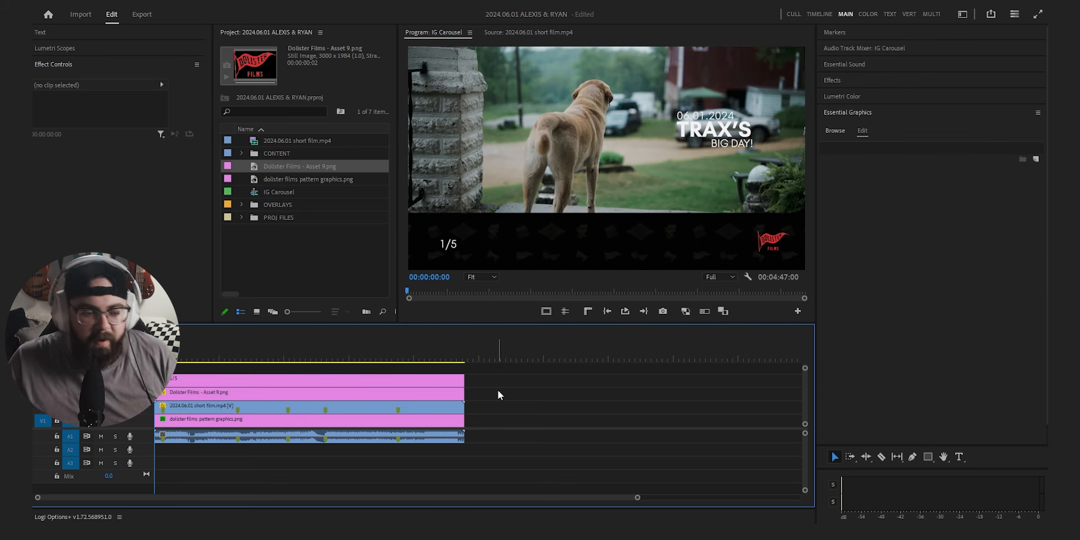
pyautogui.press('ctrl+s')
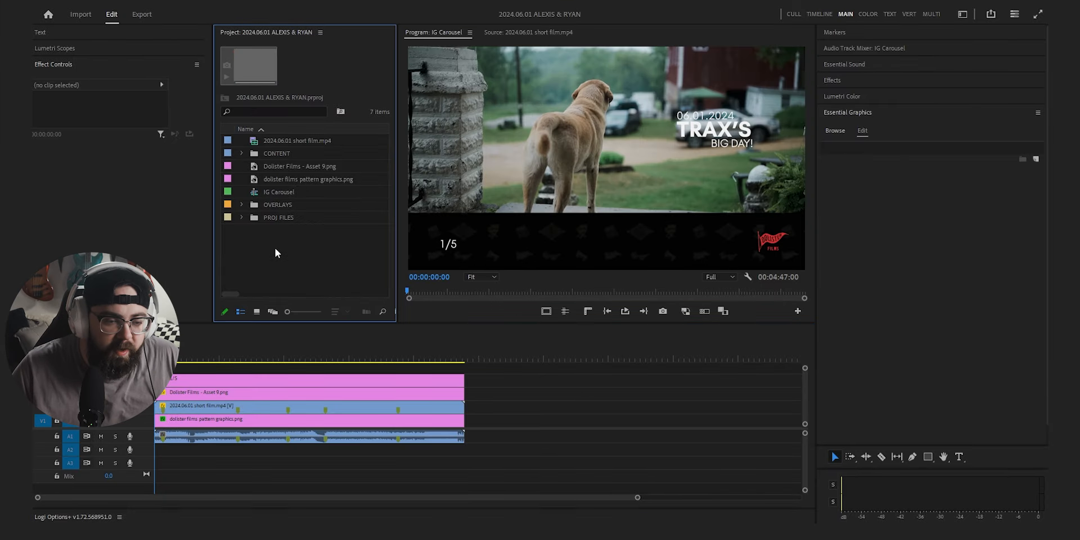
# Create a red 1920×1080 Color Matte named 'progress bar' via New Item.
pyautogui.rightClick(275, 253)
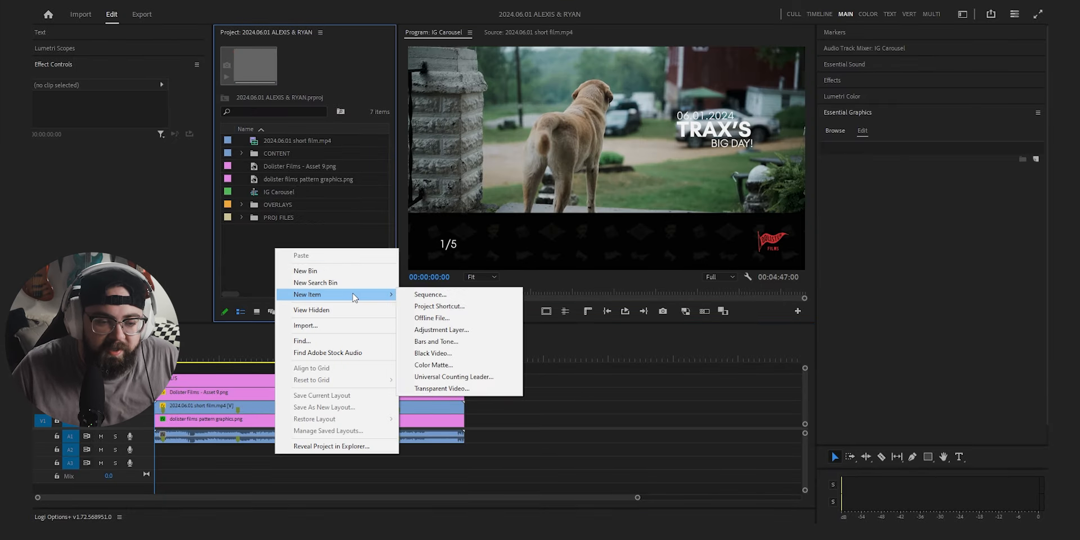
pyautogui.click(433, 365)
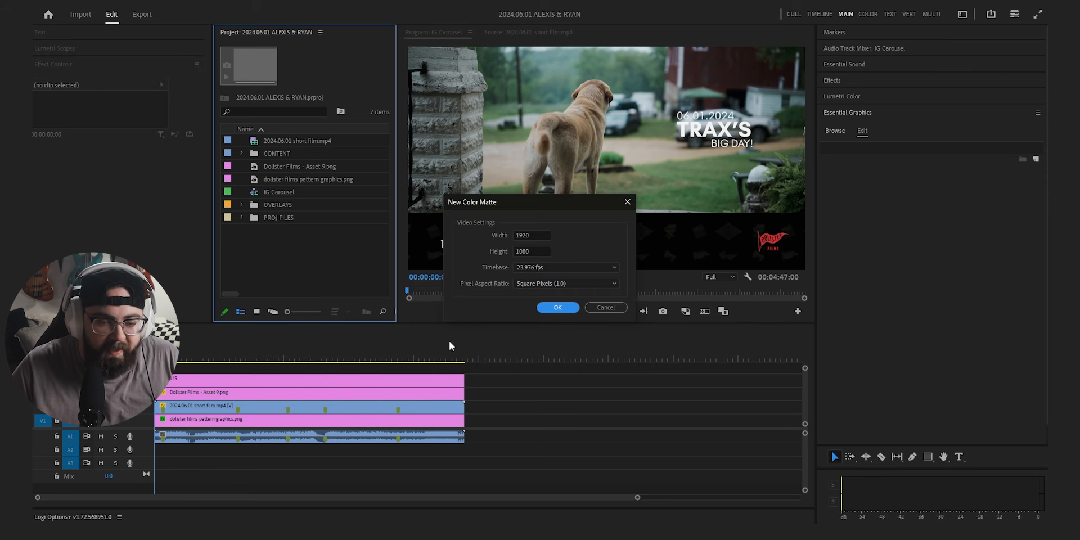
pyautogui.click(558, 307)
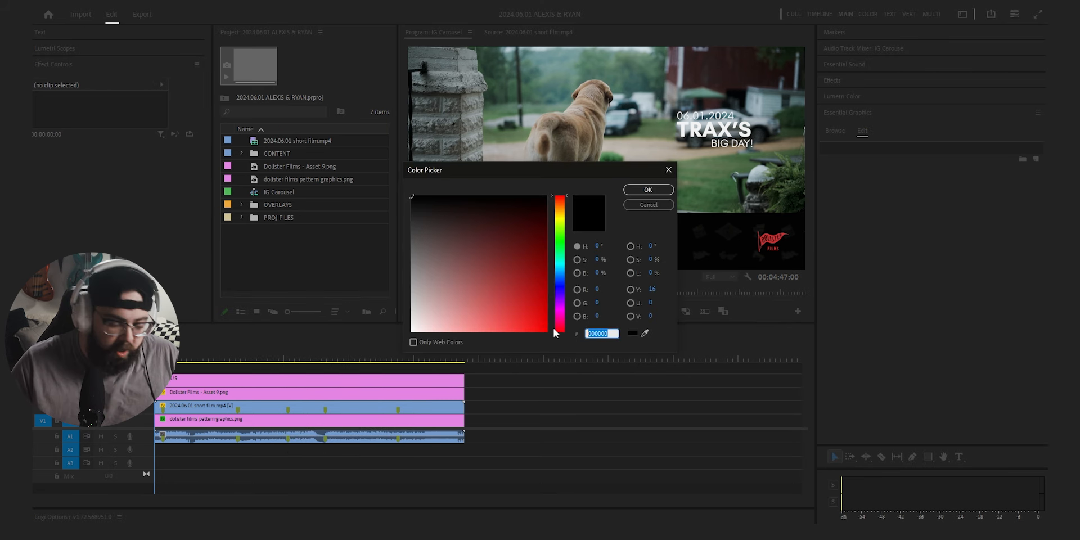
pyautogui.click(647, 189)
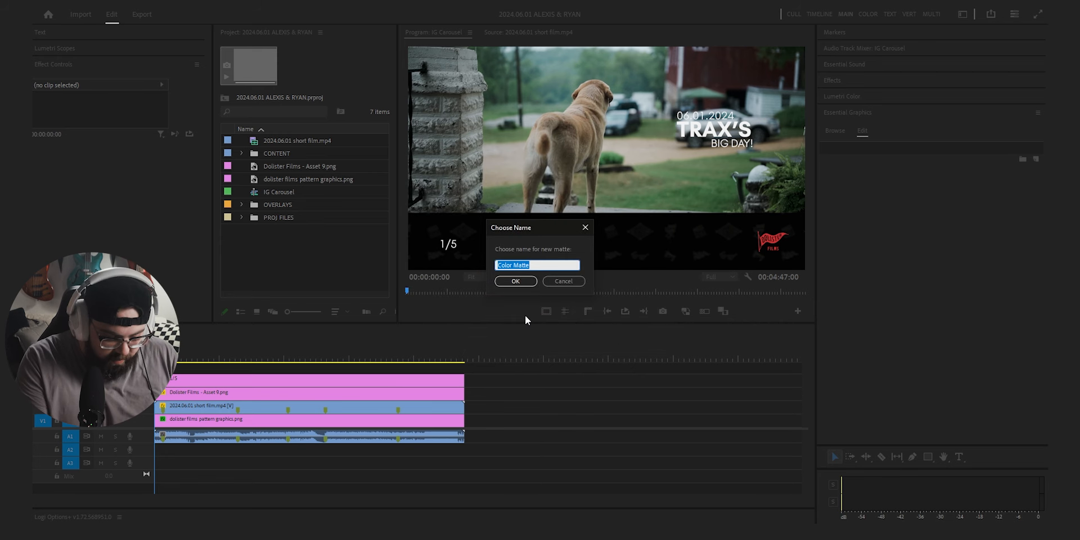
pyautogui.write('progress b')
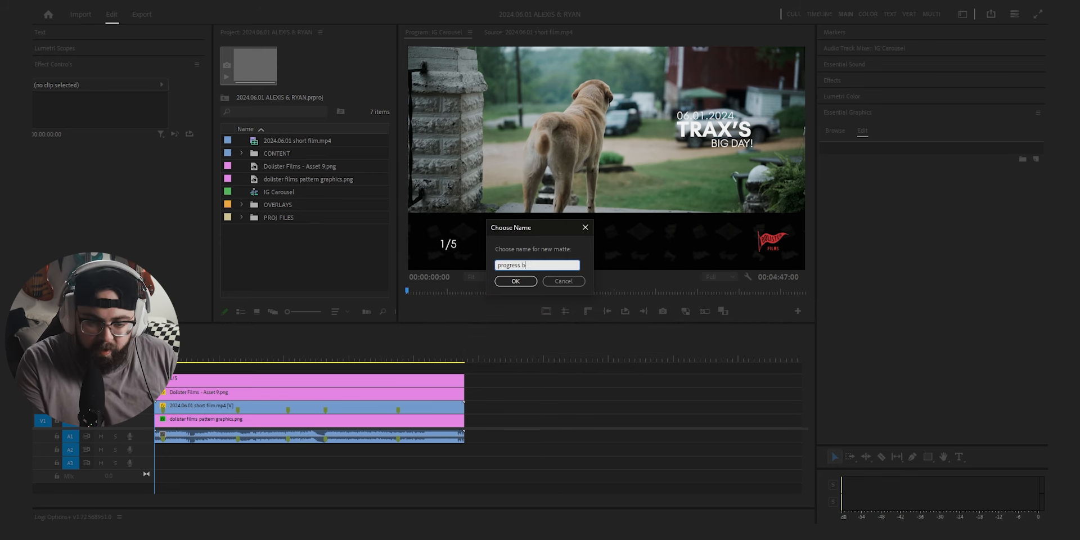
pyautogui.click(514, 281)
pyautogui.write('gau')
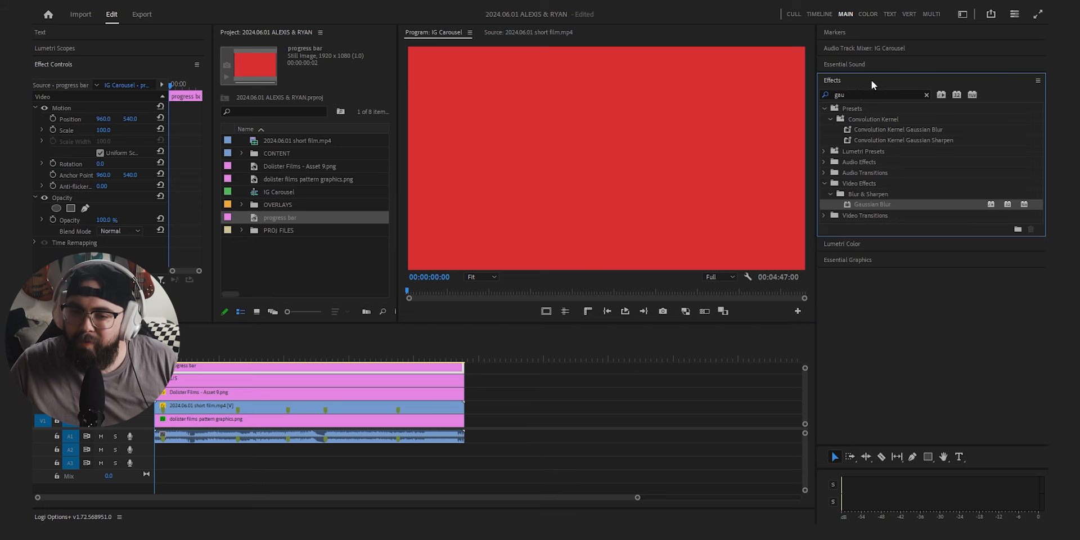
# Search the Effects panel for the Crop effect to apply to the progress bar.
pyautogui.write('c')
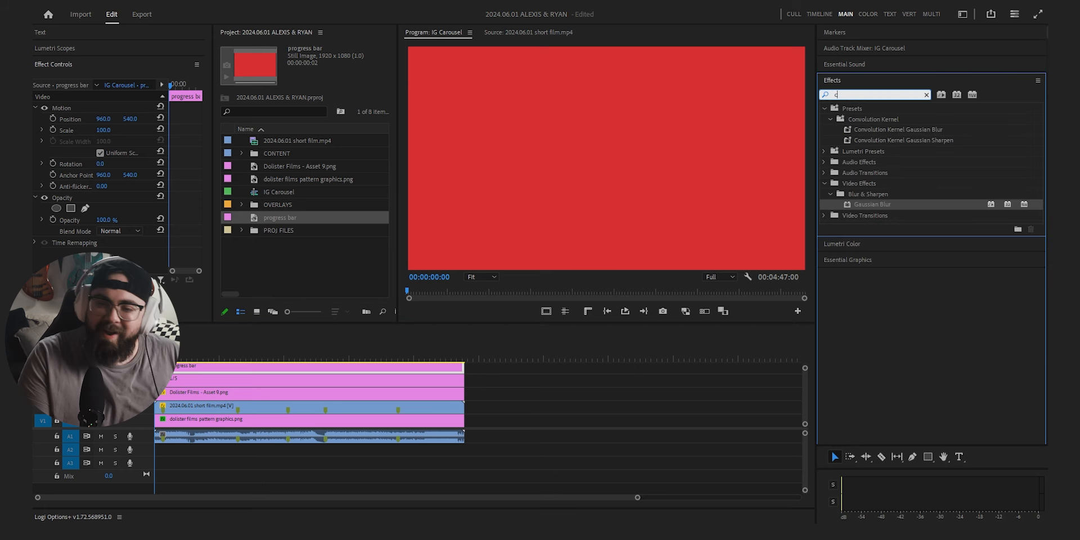
pyautogui.write('crop')
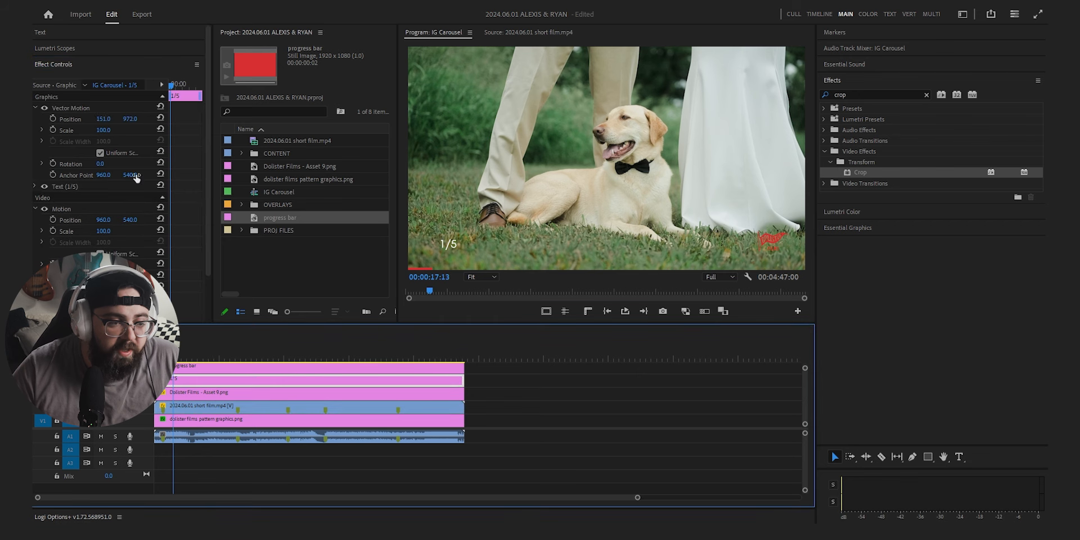
# Select the logo clip and place it small in the bottom-right corner.
pyautogui.click(71, 108)
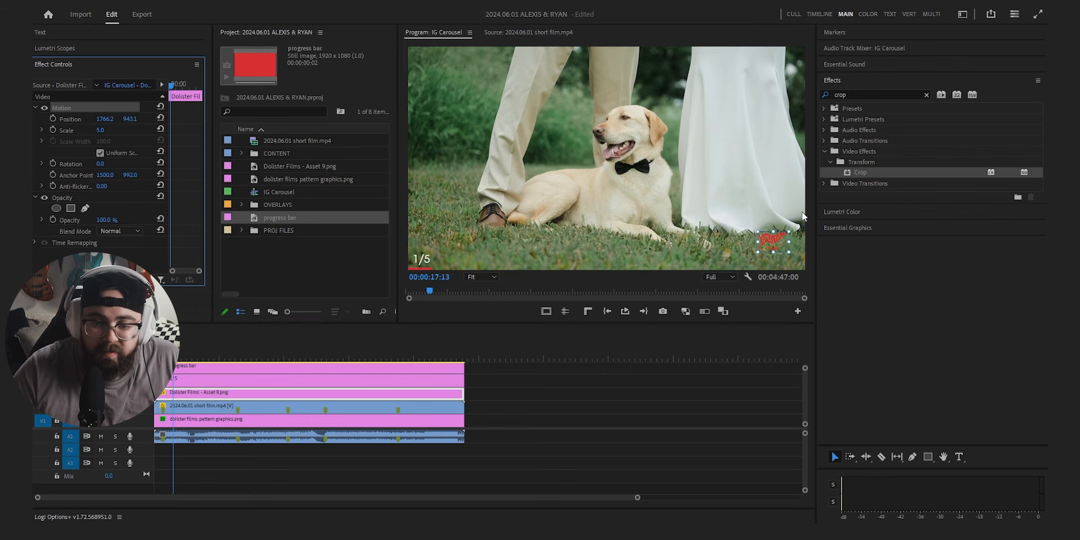
pyautogui.moveTo(771, 237); pyautogui.dragTo(785, 253)
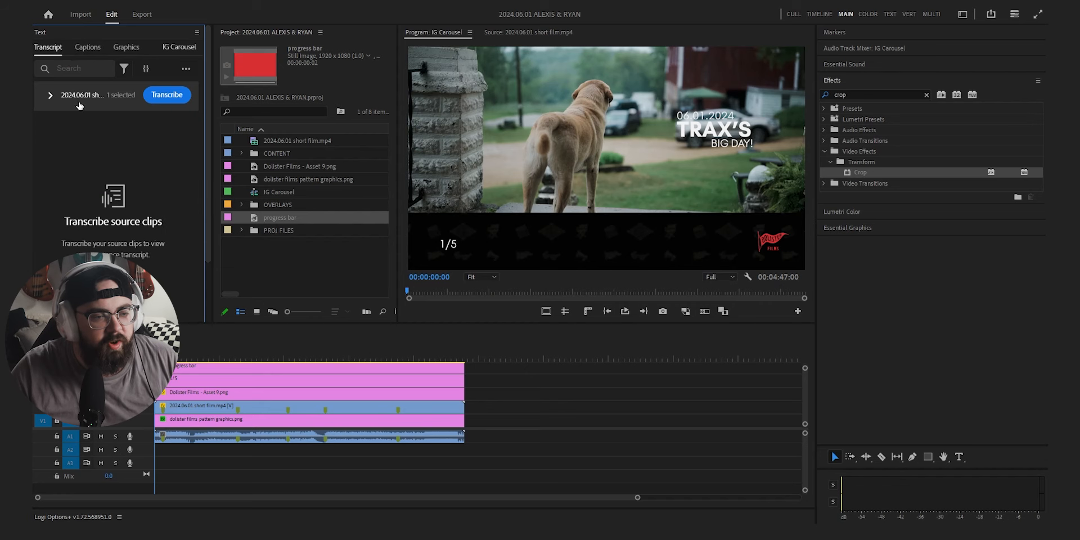
# Transcribe the film's speech and generate a caption track from the transcript.
pyautogui.click(166, 95)
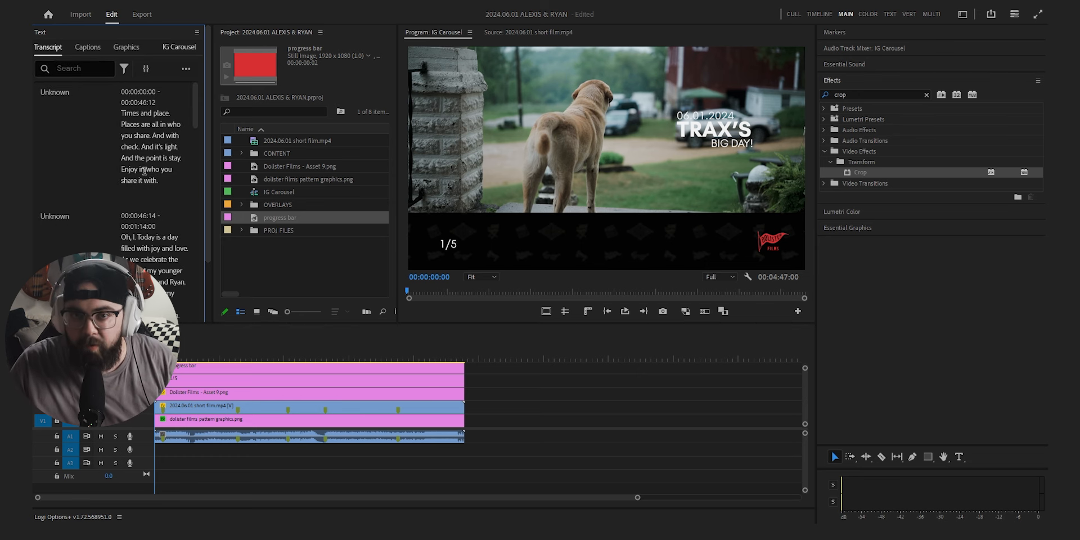
pyautogui.click(87, 46)
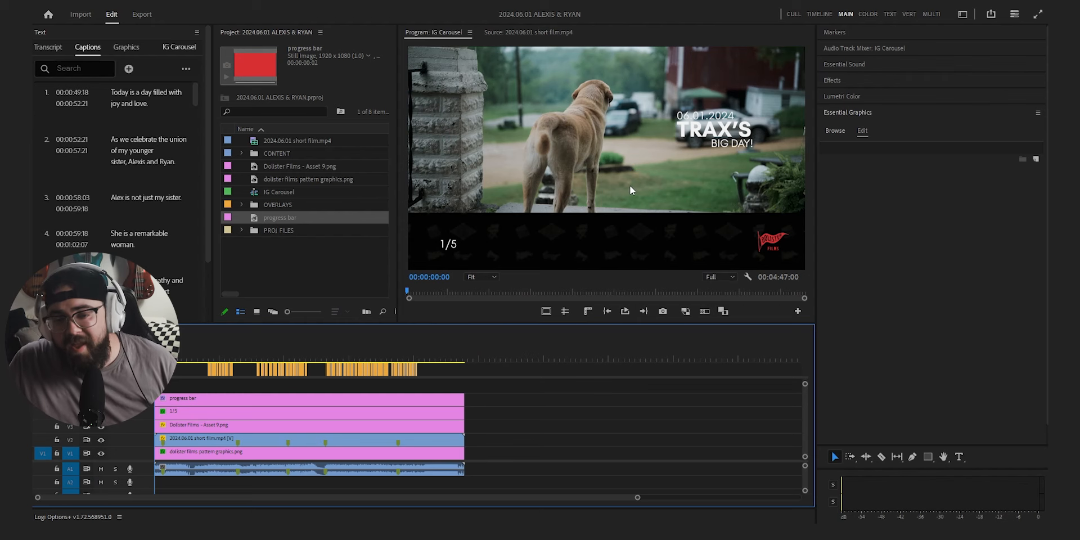
pyautogui.click(441, 356)
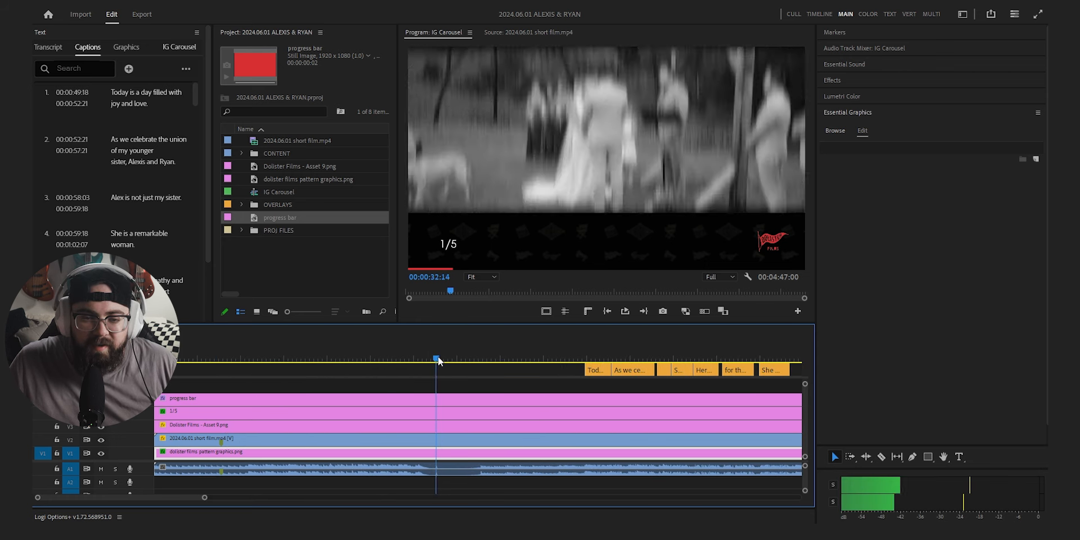
# Move to the first section break and select the second counter piece to renumber it 2/6.
pyautogui.moveTo(438, 359); pyautogui.dragTo(459, 359)
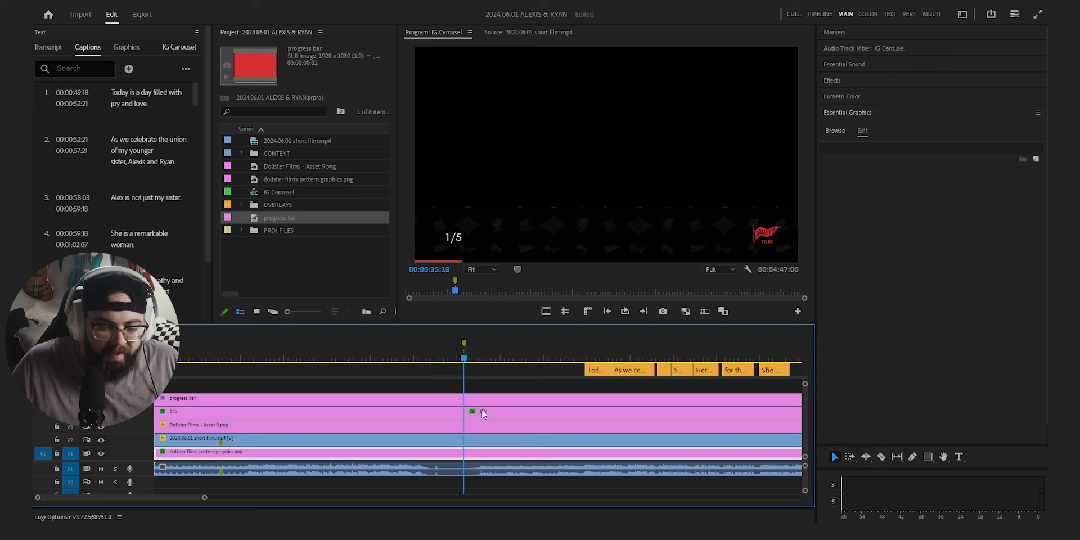
pyautogui.click(481, 411)
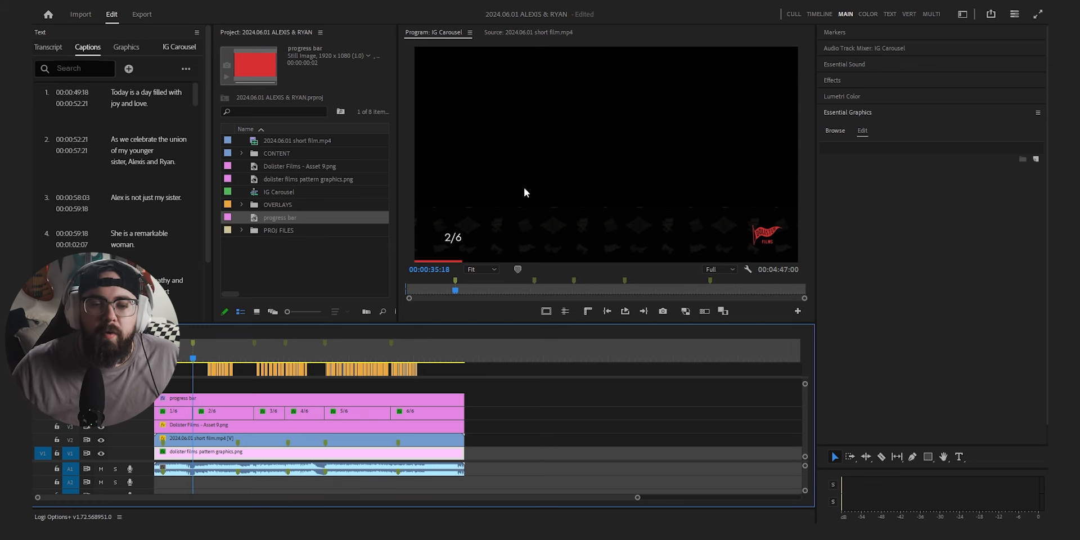
pyautogui.moveTo(610, 157)
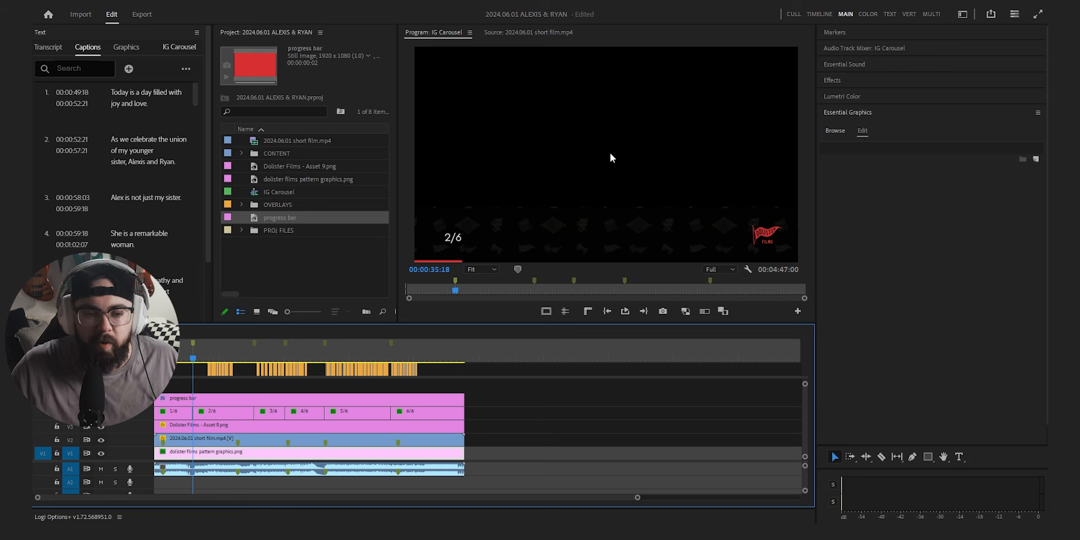
pyautogui.moveTo(517, 233)
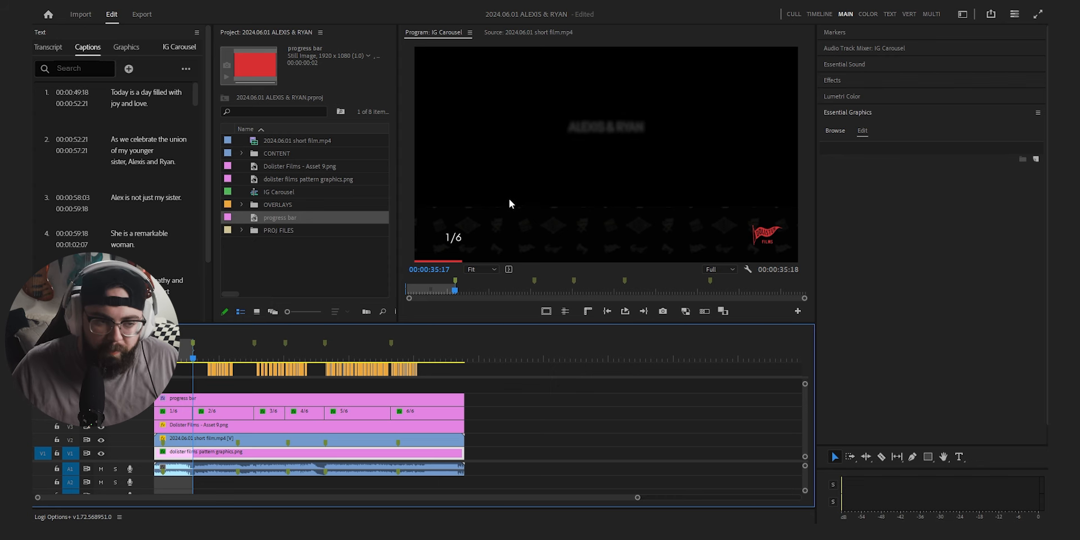
pyautogui.click(142, 13)
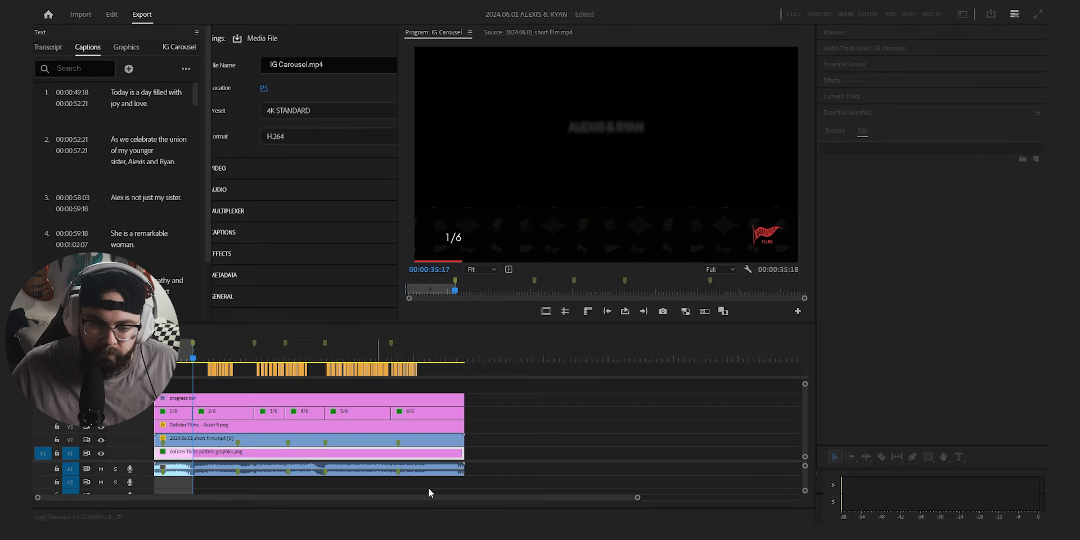
pyautogui.click(111, 13)
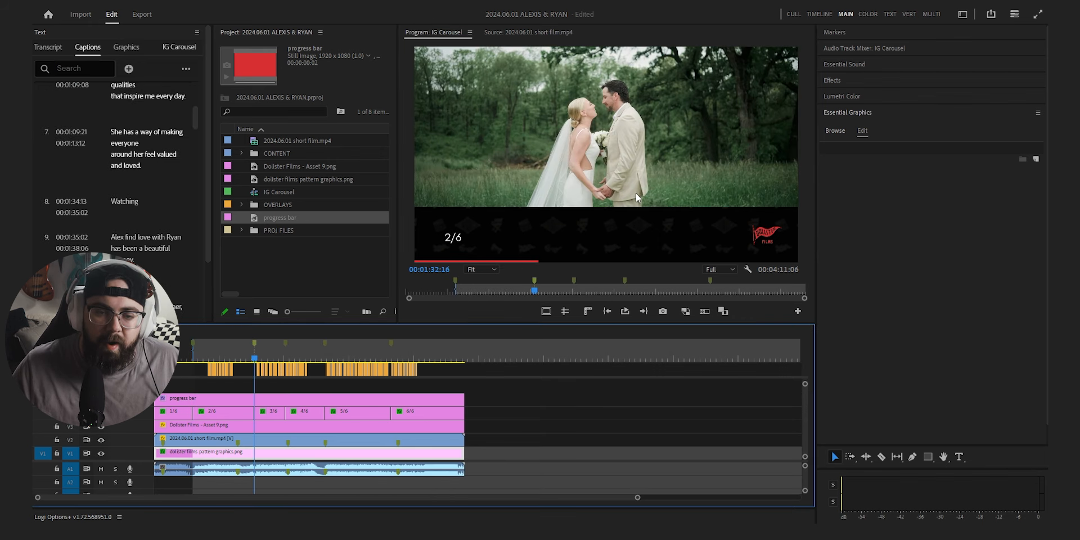
# Mark one carousel section as the In/Out export range.
pyautogui.click(141, 13)
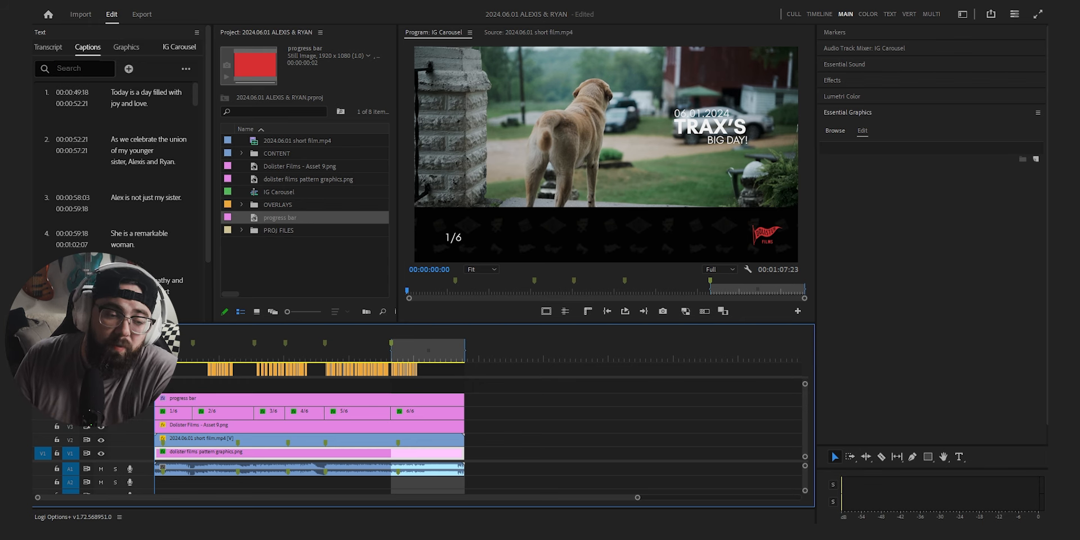
pyautogui.moveTo(501, 264)
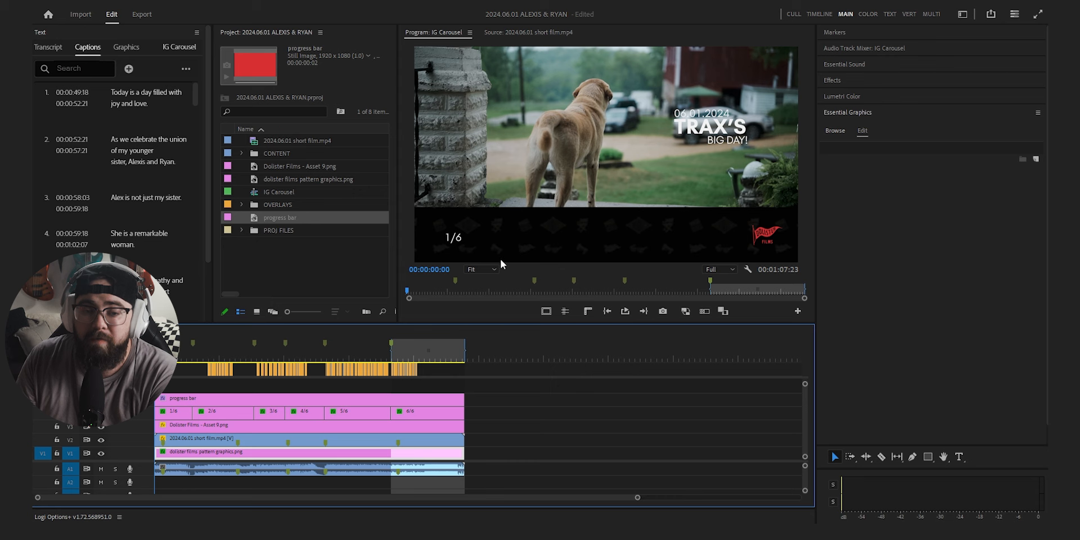
pyautogui.moveTo(744, 218)
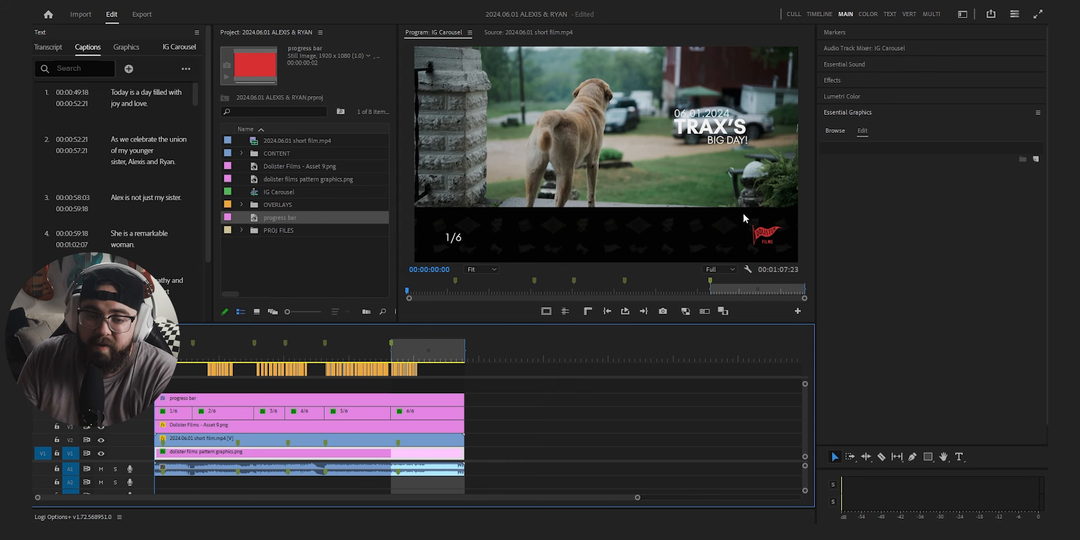
pyautogui.moveTo(702, 87)
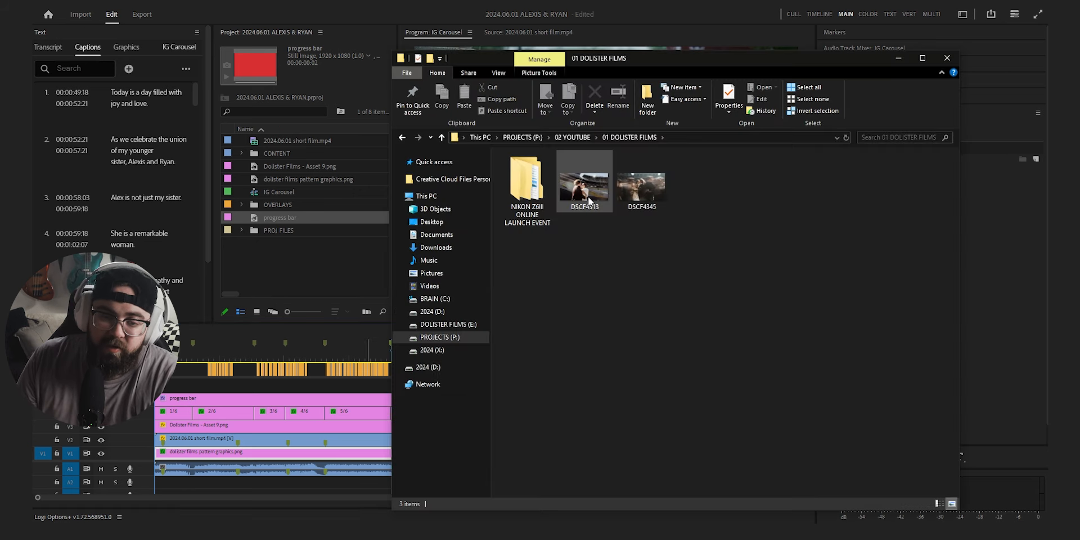
# Pick the cover photo DSCF4345 in File Explorer to bring into the project.
pyautogui.click(641, 181)
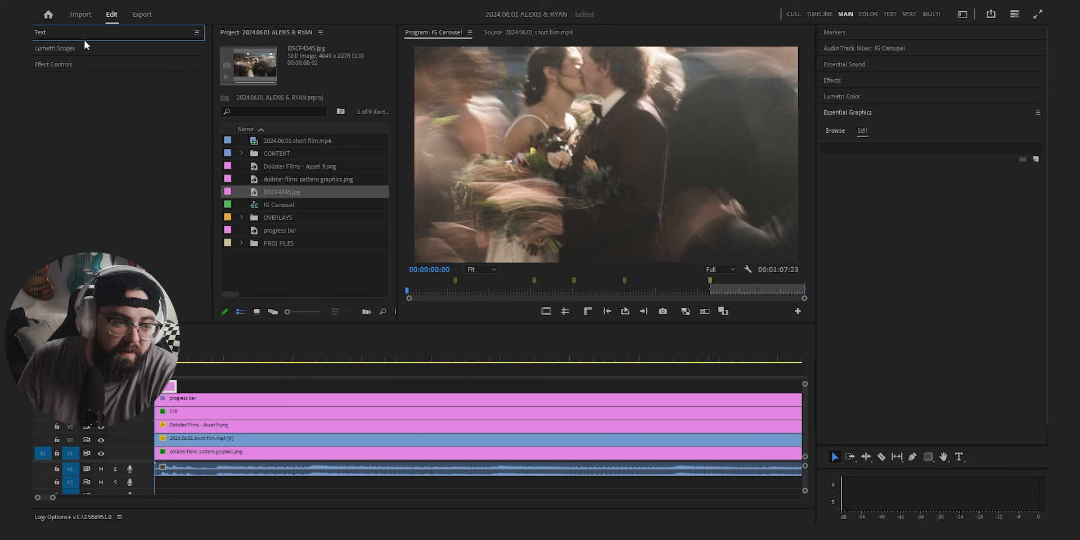
# Scale the DSCF4345 cover photo to 52 so it fits the carousel frame.
pyautogui.click(53, 64)
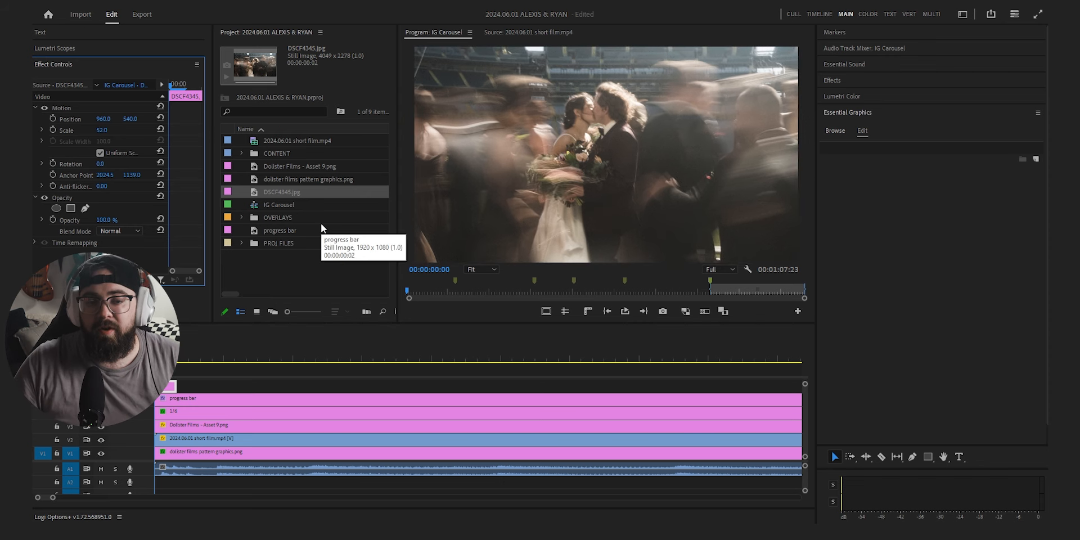
pyautogui.moveTo(308, 269)
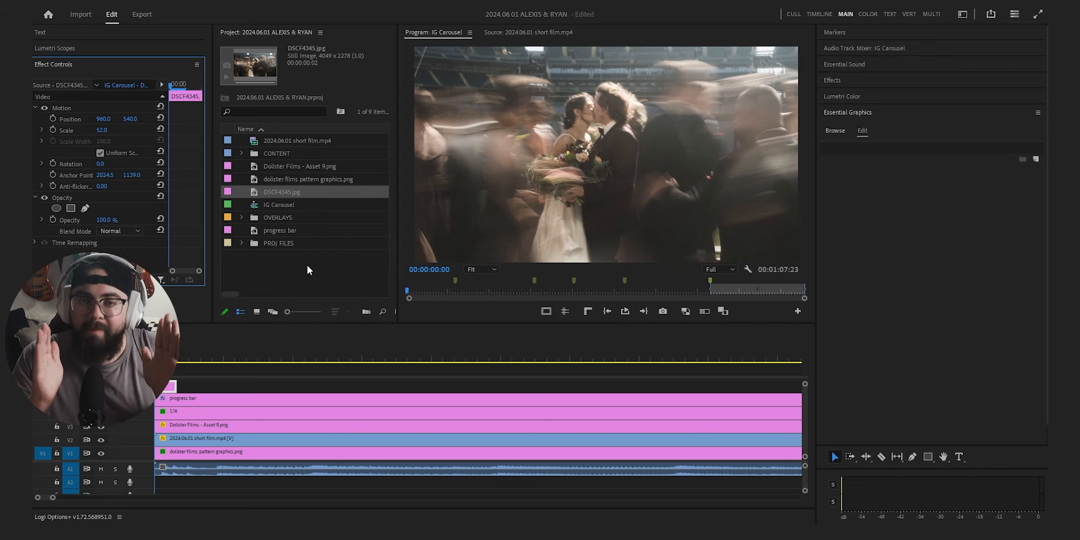